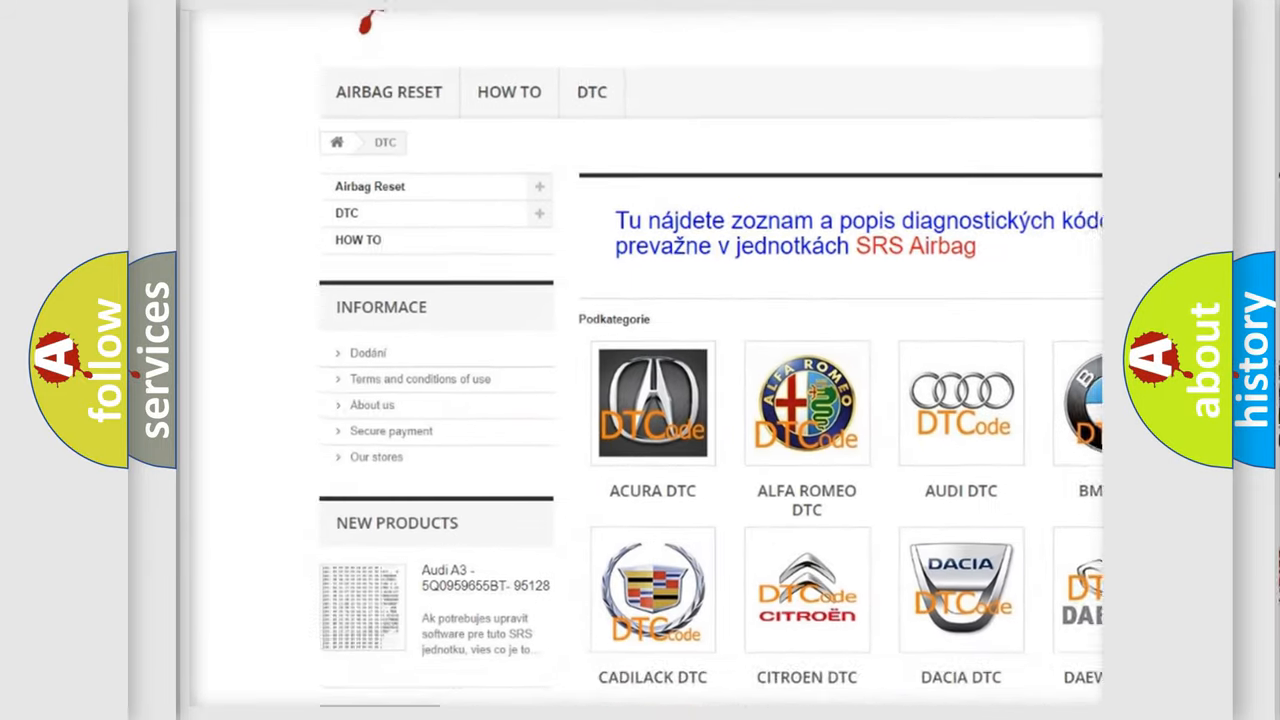
scroll(down, 3)
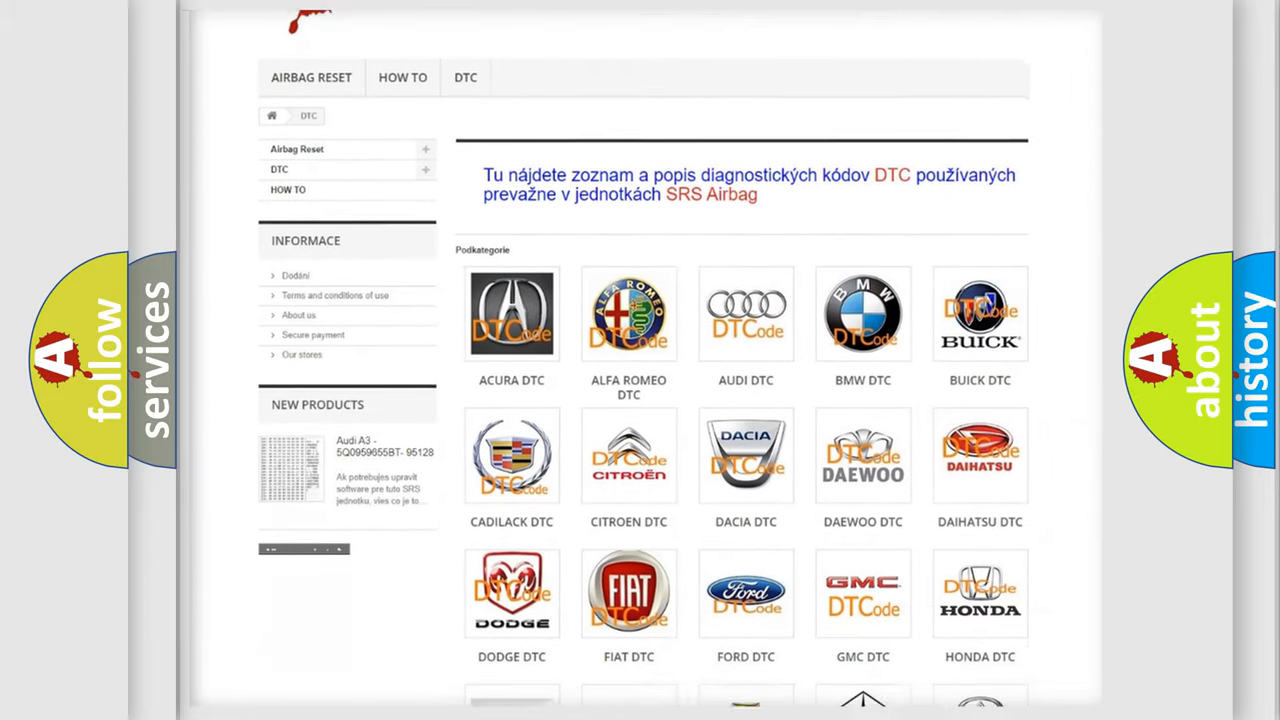
scroll(down, 3)
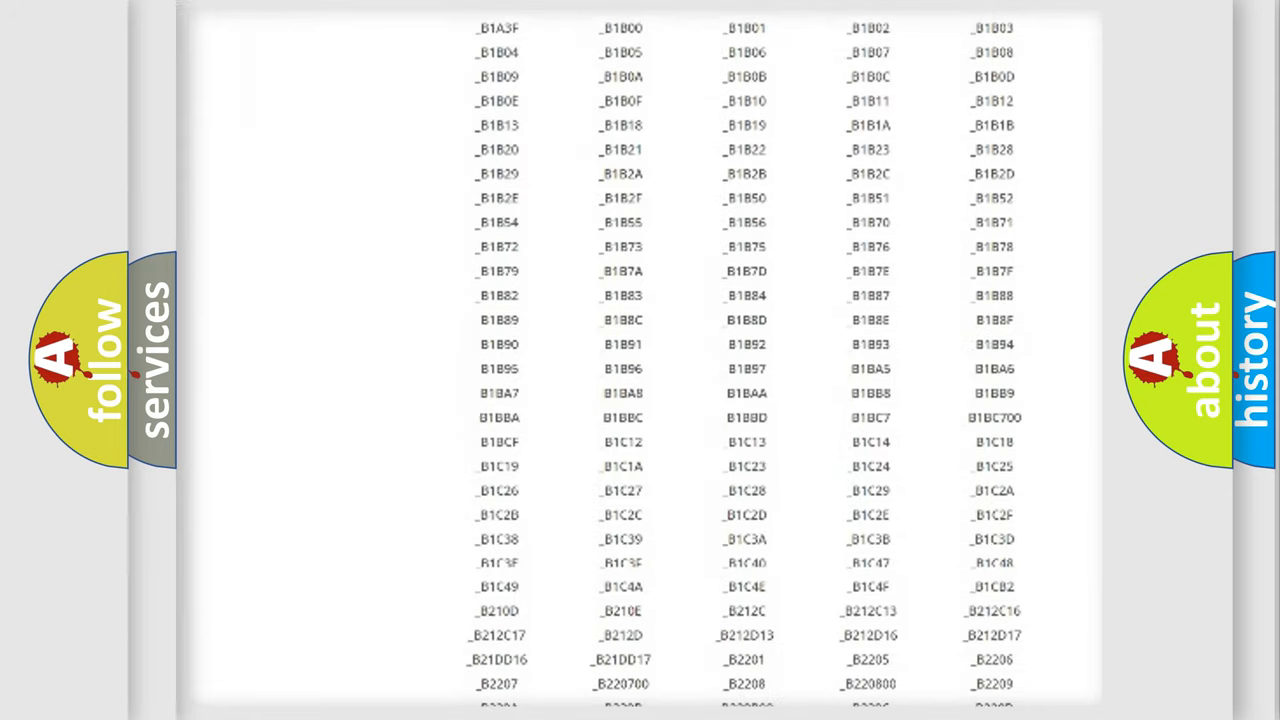
scroll(down, 3)
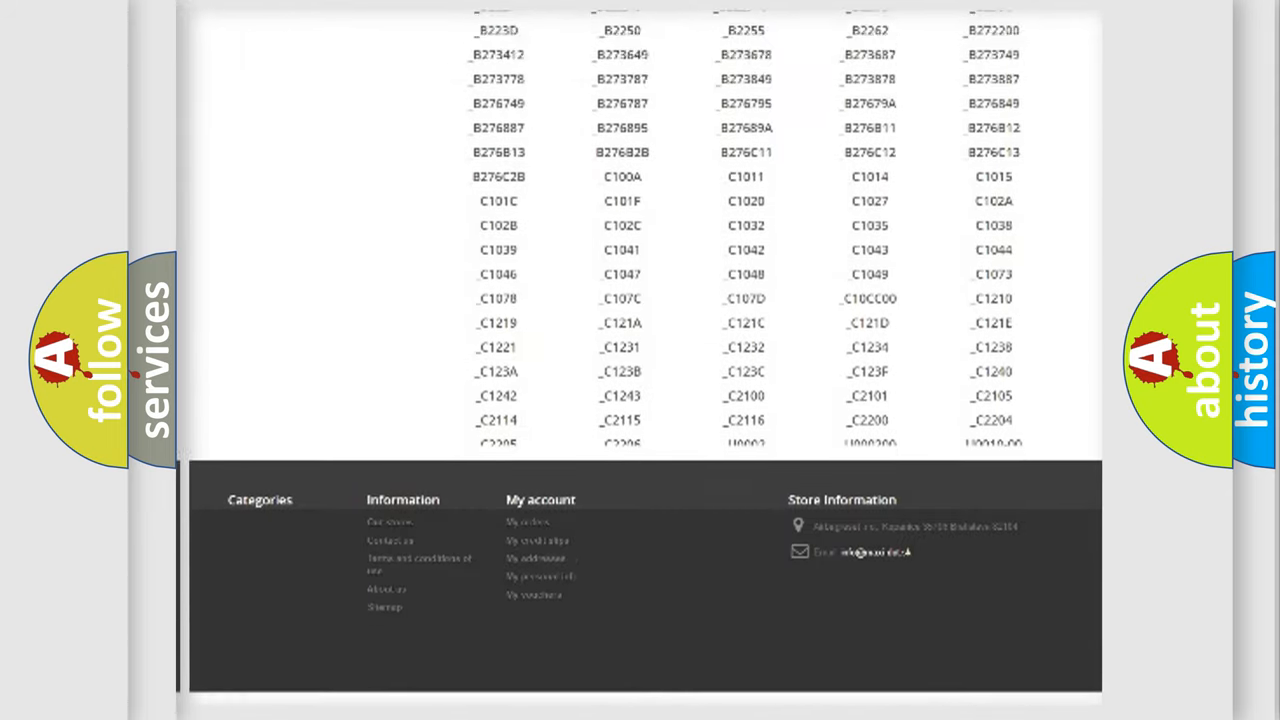
scroll(up, 3)
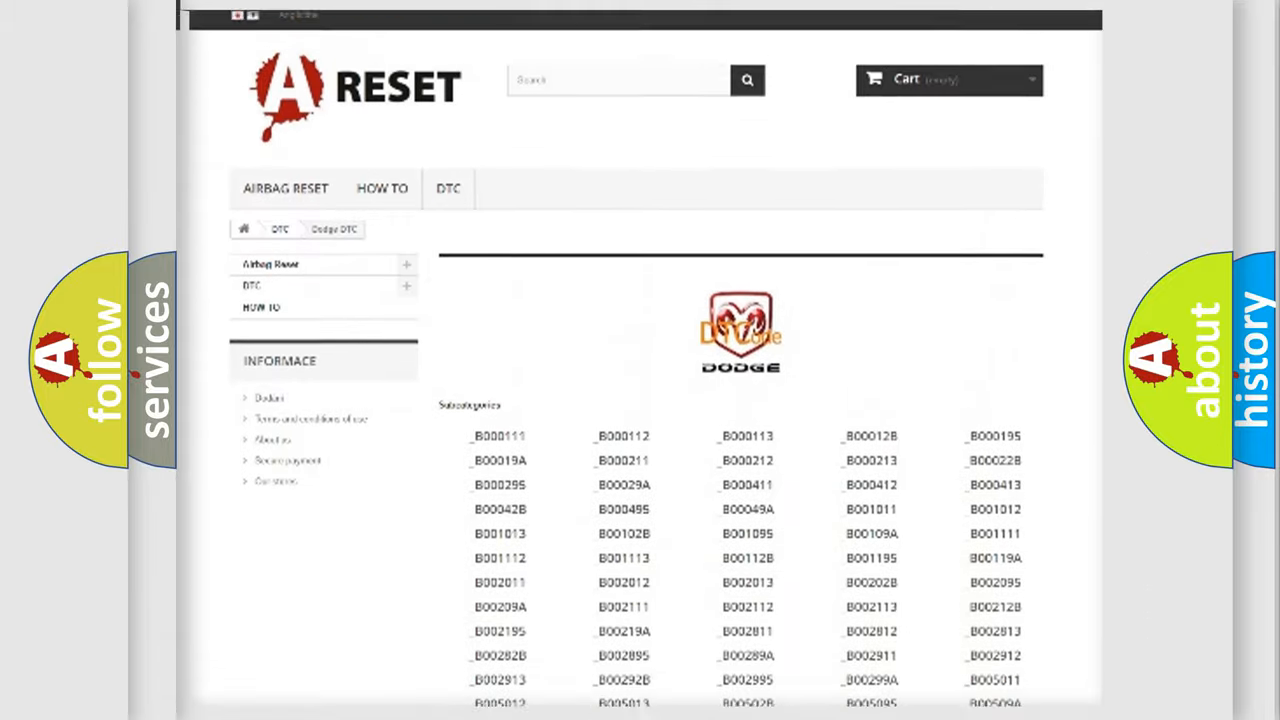